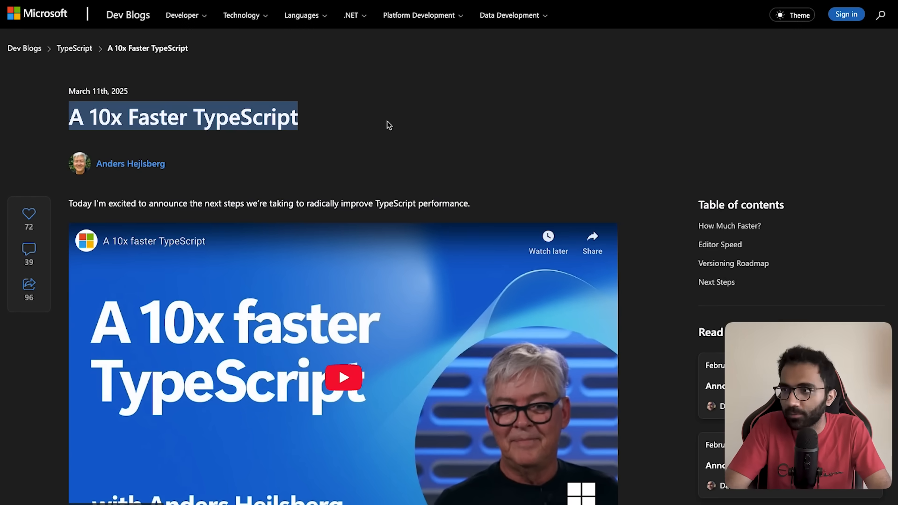
- Scroll past the video down to the How Much Faster? build-time and speedup table
{"action": "scroll", "scroll_direction": "down", "scroll_amount": 3}
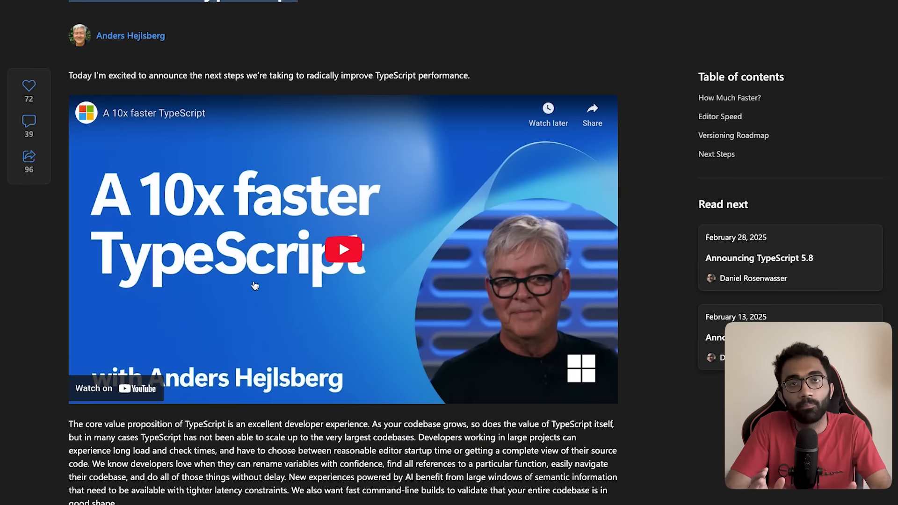
{"action": "scroll", "scroll_direction": "down", "scroll_amount": 3}
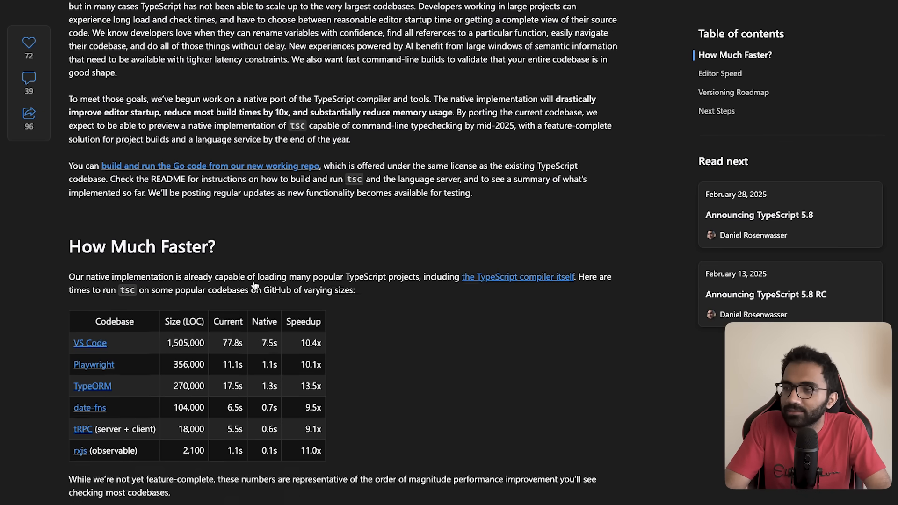
{"action": "scroll", "scroll_direction": "down", "scroll_amount": 3}
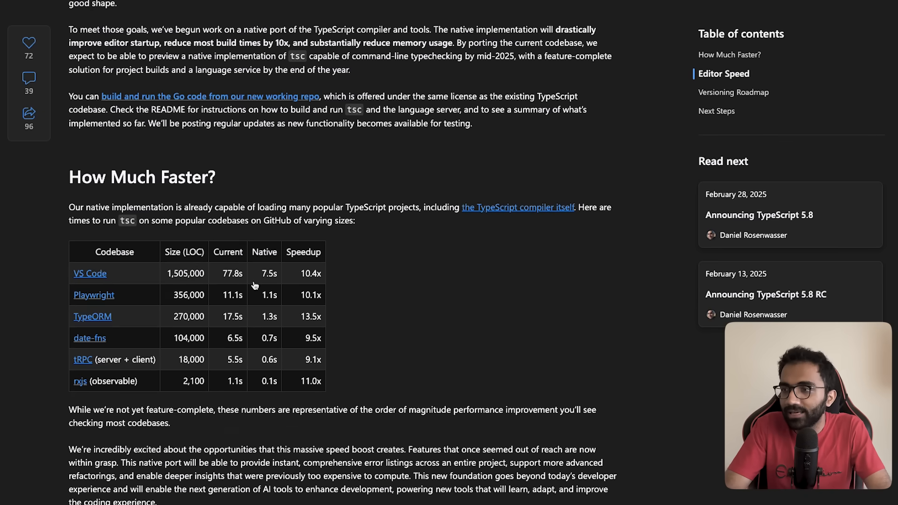
{"action": "mouse_move", "coordinate": [168, 220]}
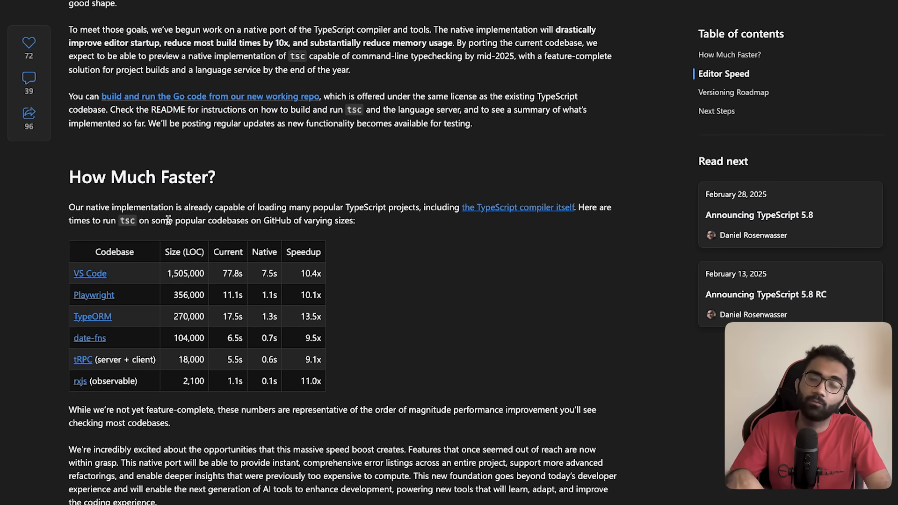
{"action": "scroll", "scroll_direction": "down", "scroll_amount": 3}
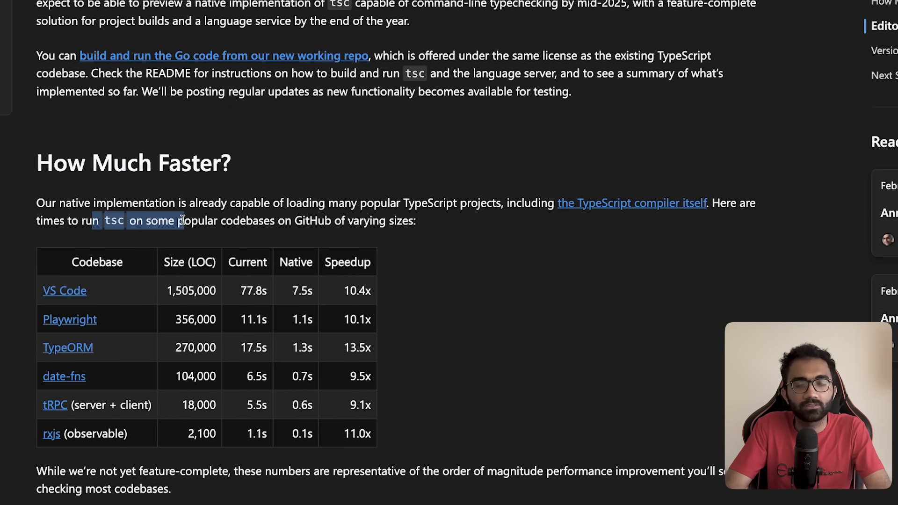
{"action": "scroll", "scroll_direction": "down", "scroll_amount": 3}
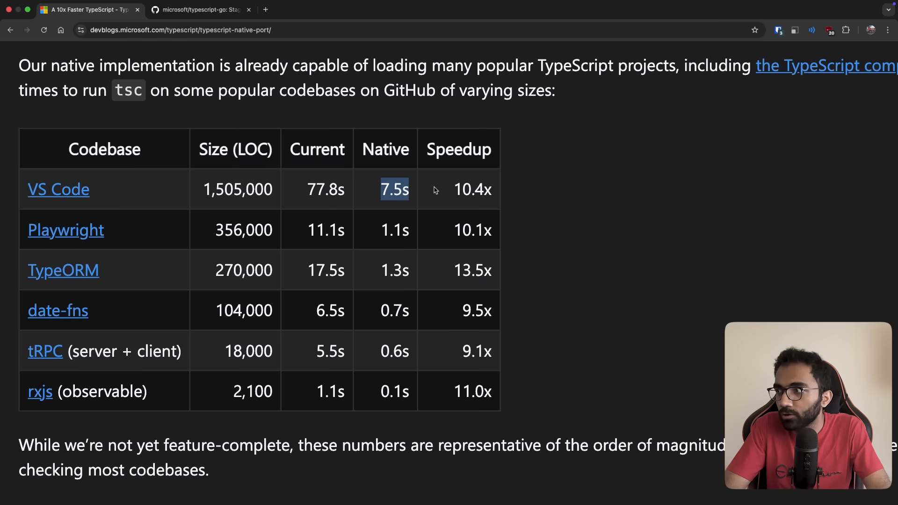
{"action": "mouse_move", "coordinate": [63, 269]}
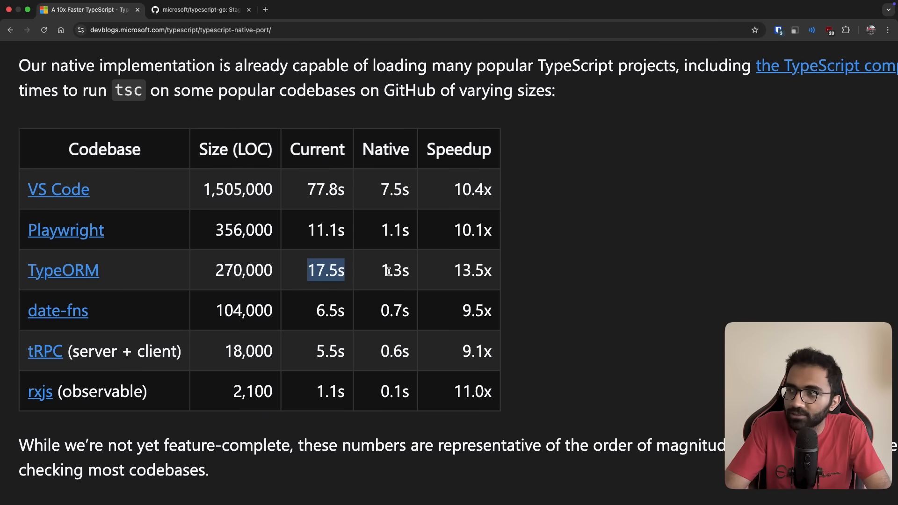
{"action": "left_click", "coordinate": [199, 9]}
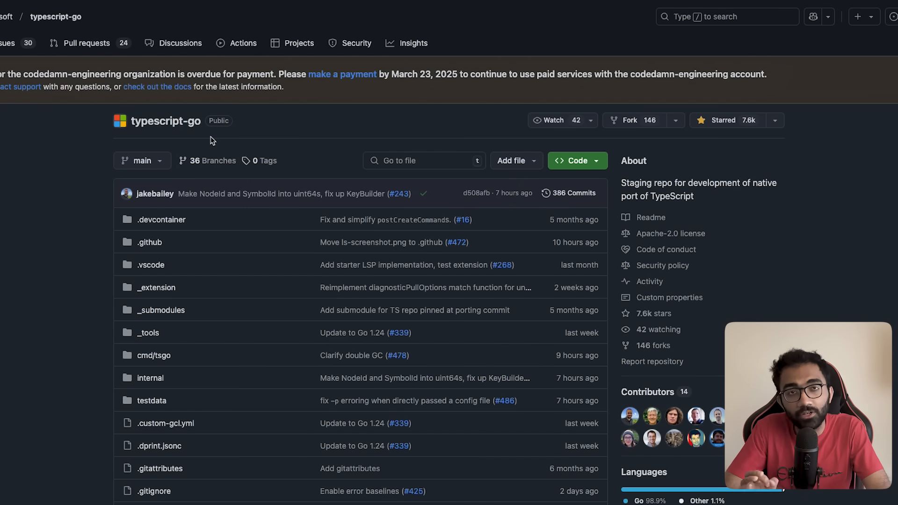
{"action": "scroll", "scroll_direction": "down", "scroll_amount": 3}
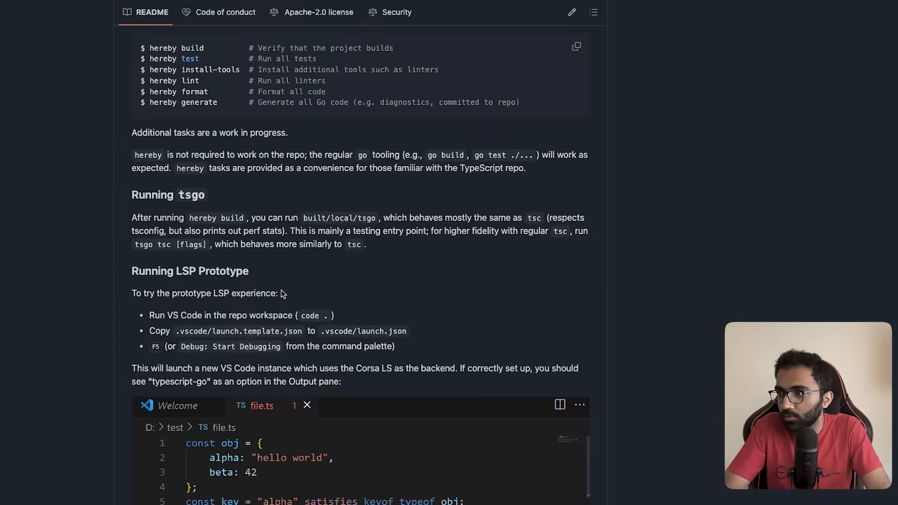
{"action": "scroll", "scroll_direction": "down", "scroll_amount": 3}
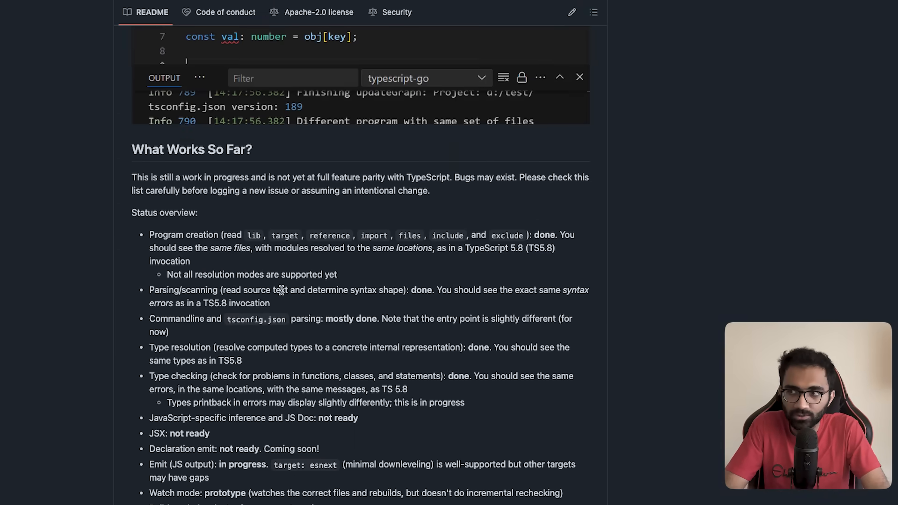
{"action": "scroll", "scroll_direction": "down", "scroll_amount": 3}
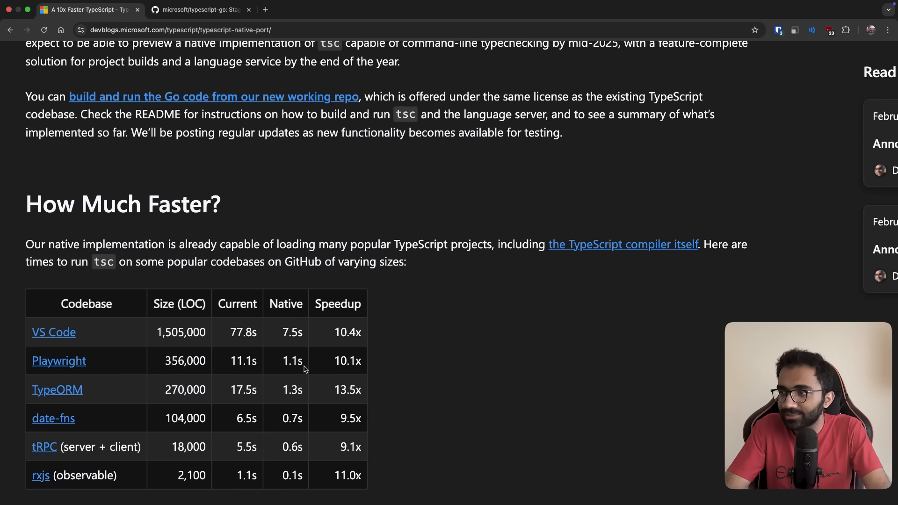
- Switch to the typescript-go tab showing the README's Running tsgo section
{"action": "scroll", "scroll_direction": "down", "scroll_amount": 3}
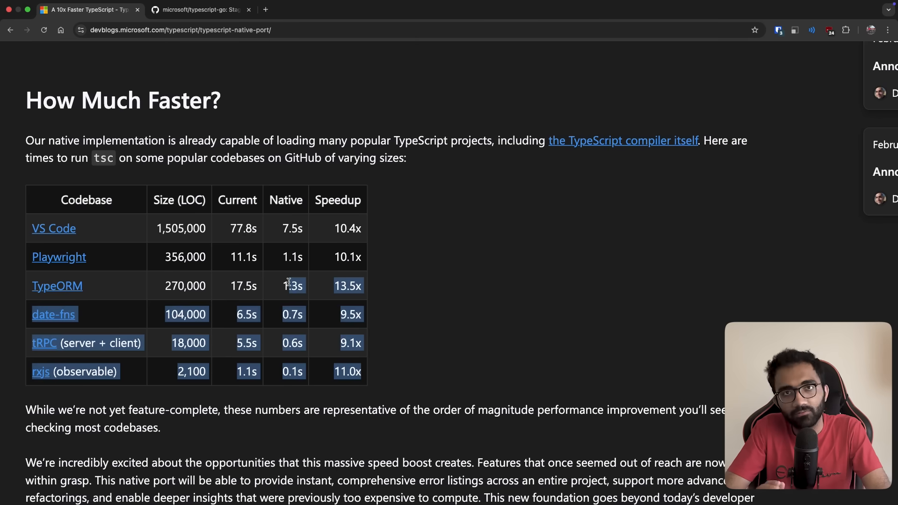
{"action": "scroll", "scroll_direction": "down", "scroll_amount": 3}
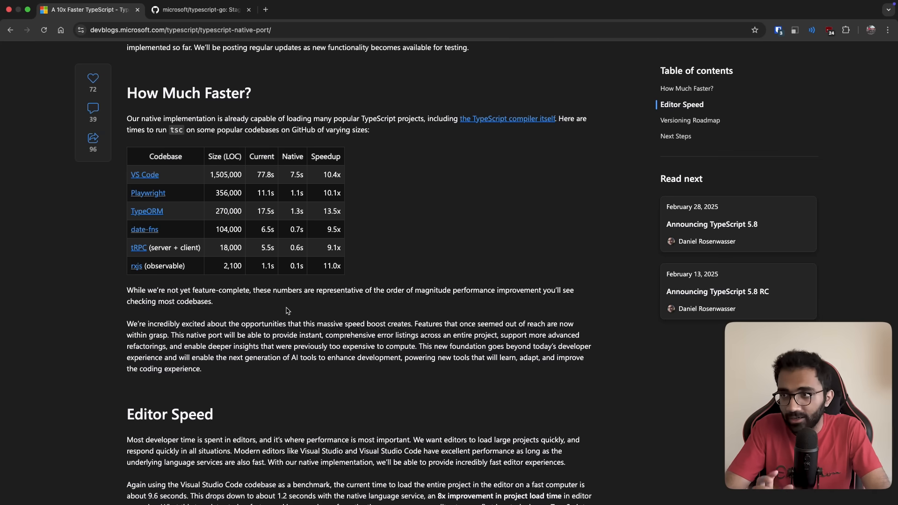
{"action": "scroll", "scroll_direction": "up", "scroll_amount": 3}
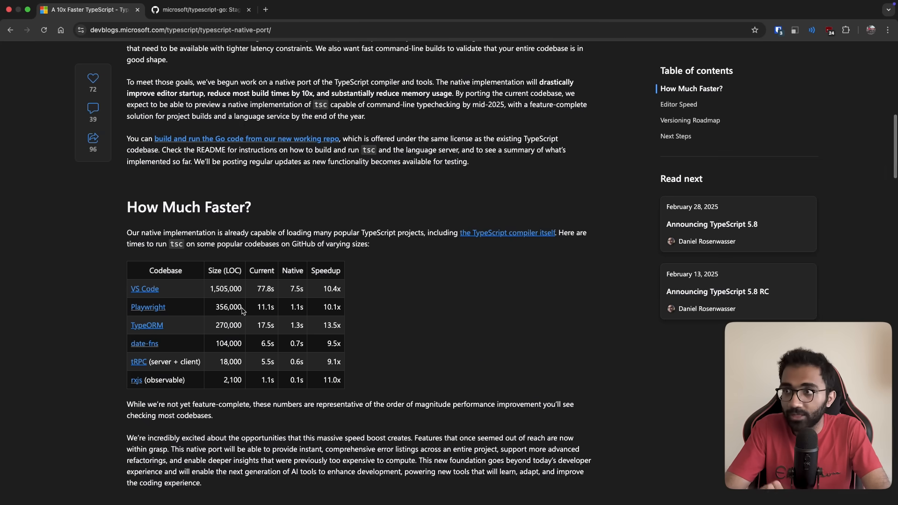
{"action": "left_click", "coordinate": [197, 9]}
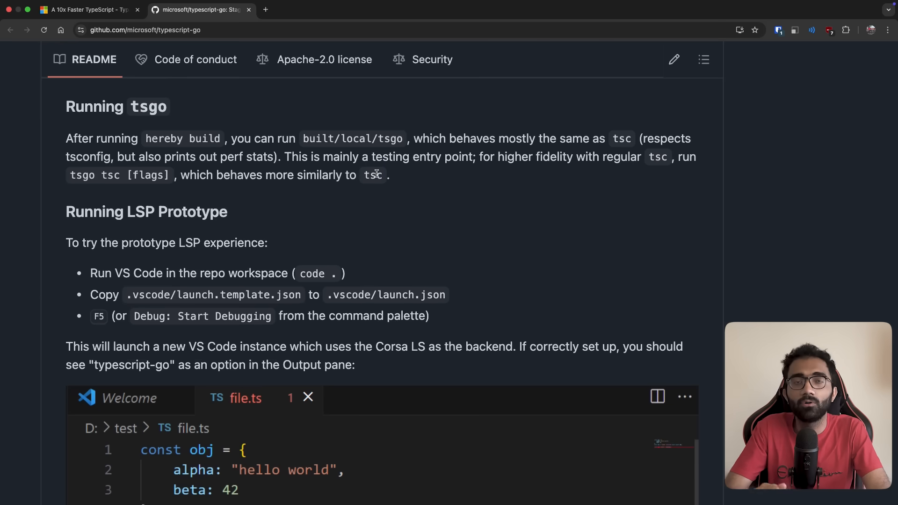
- Read the README's What Works So Far list, then return to the blog's Editor Speed section
{"action": "double_click", "coordinate": [371, 175]}
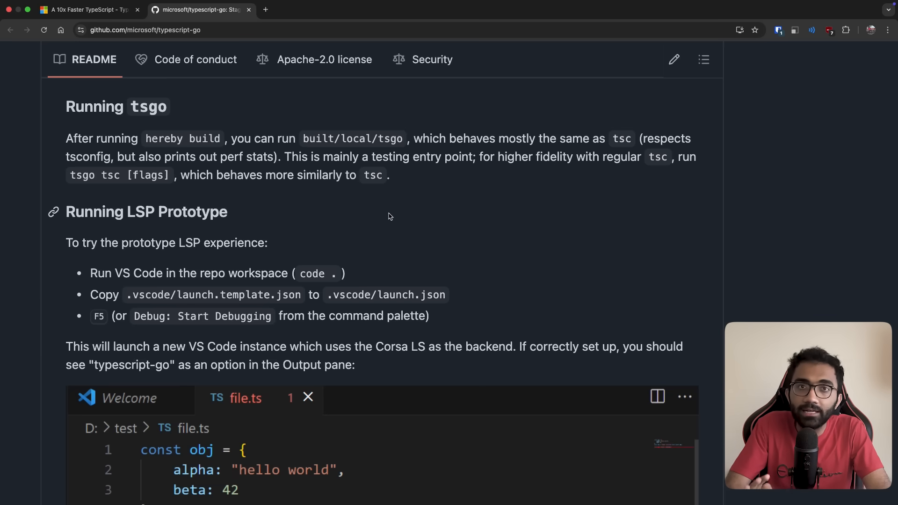
{"action": "scroll", "scroll_direction": "down", "scroll_amount": 3}
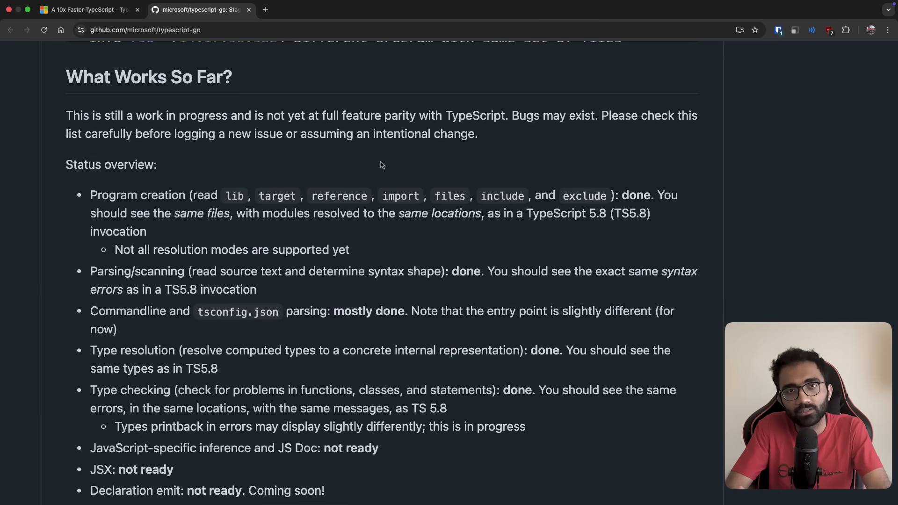
{"action": "left_click", "coordinate": [86, 9]}
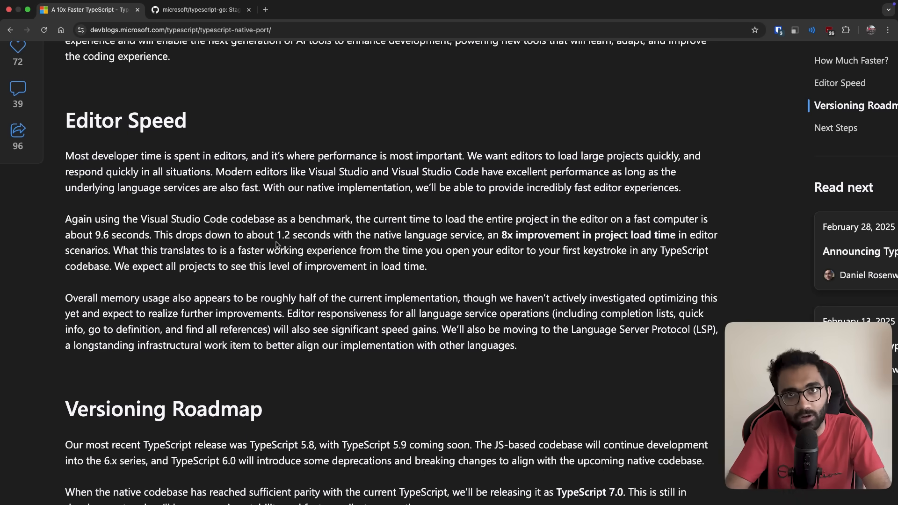
- Switch to the microsoft/typescript-go tab with the repository root file listing
{"action": "scroll", "scroll_direction": "down", "scroll_amount": 3}
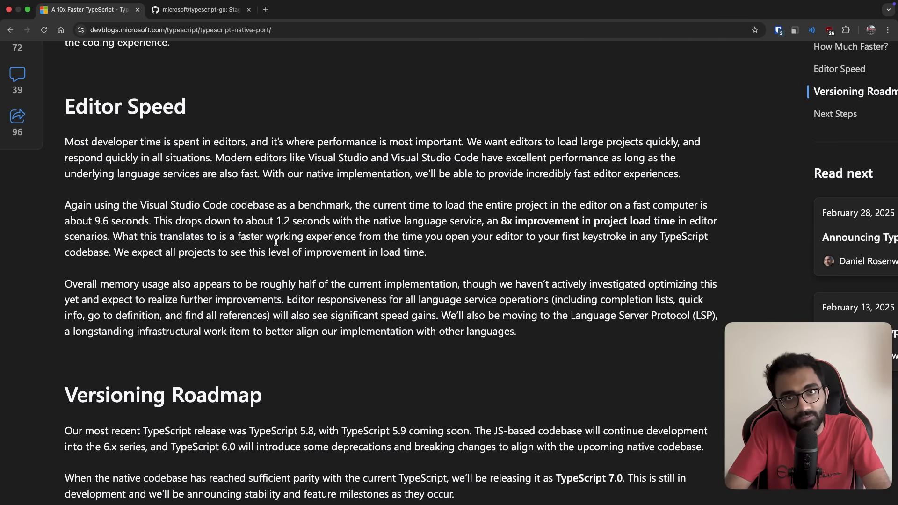
{"action": "left_click", "coordinate": [198, 10]}
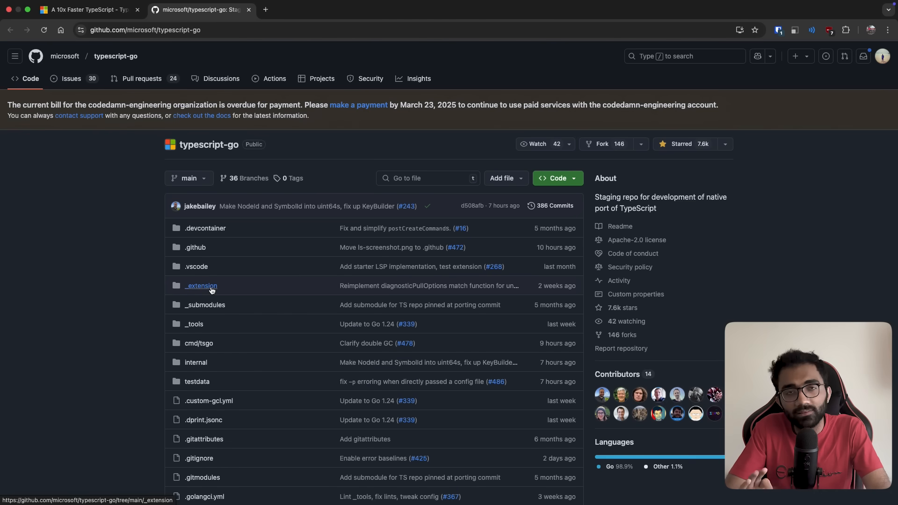
{"action": "mouse_move", "coordinate": [200, 286]}
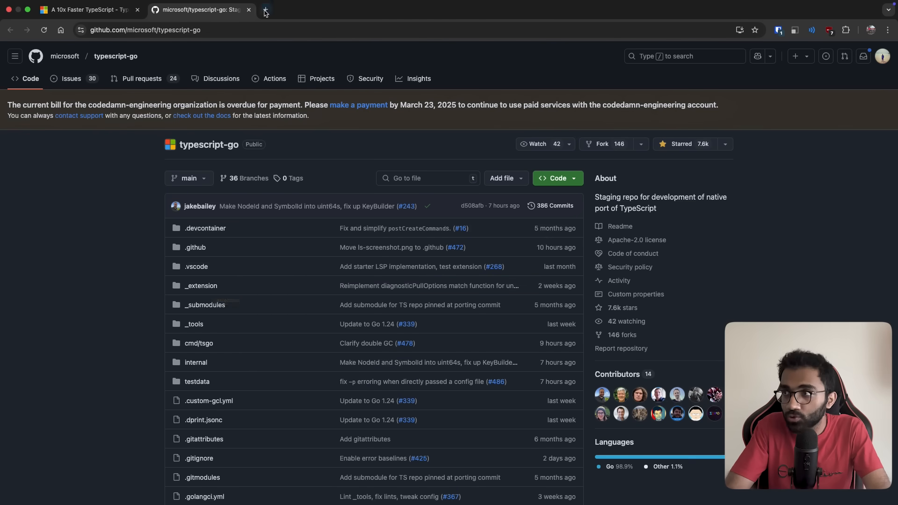
- Load the backend repo's lint Actions run in a new tab and compute 15 * 19 for its jobs
{"action": "left_click", "coordinate": [265, 9]}
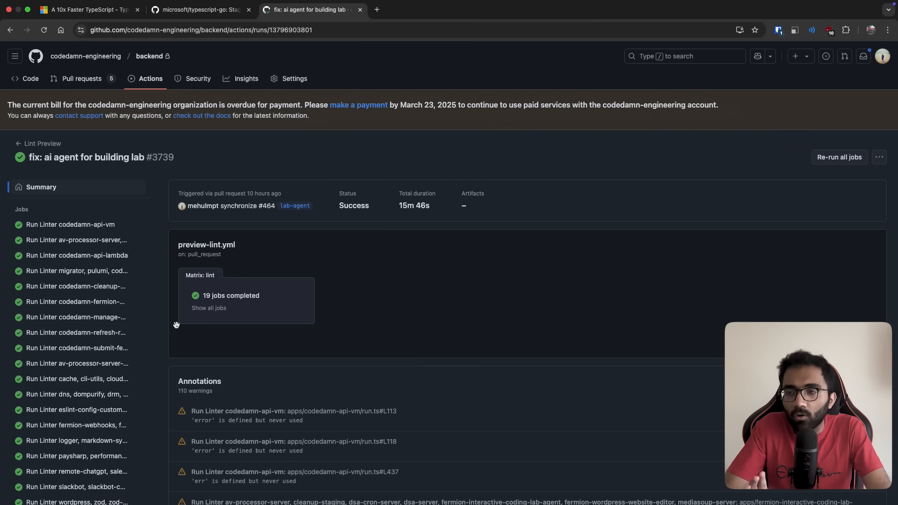
{"action": "scroll", "scroll_direction": "down", "scroll_amount": 3}
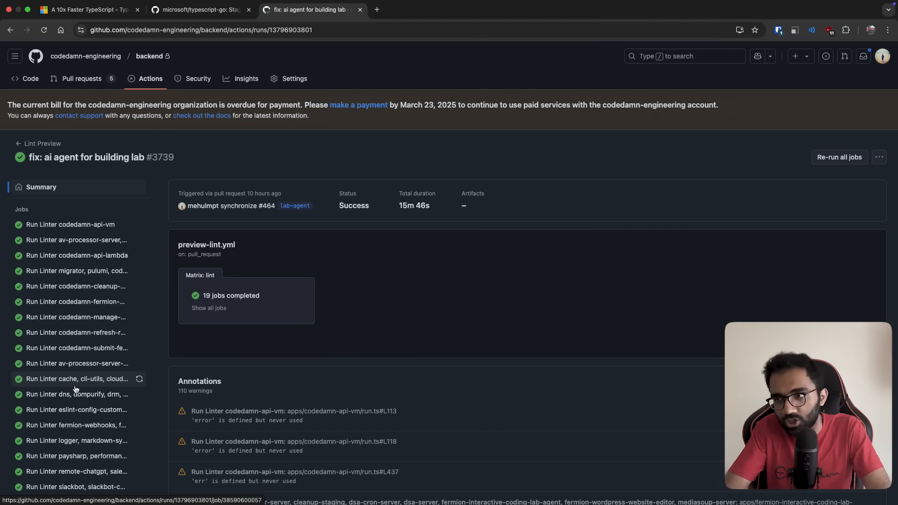
{"action": "mouse_move", "coordinate": [96, 325]}
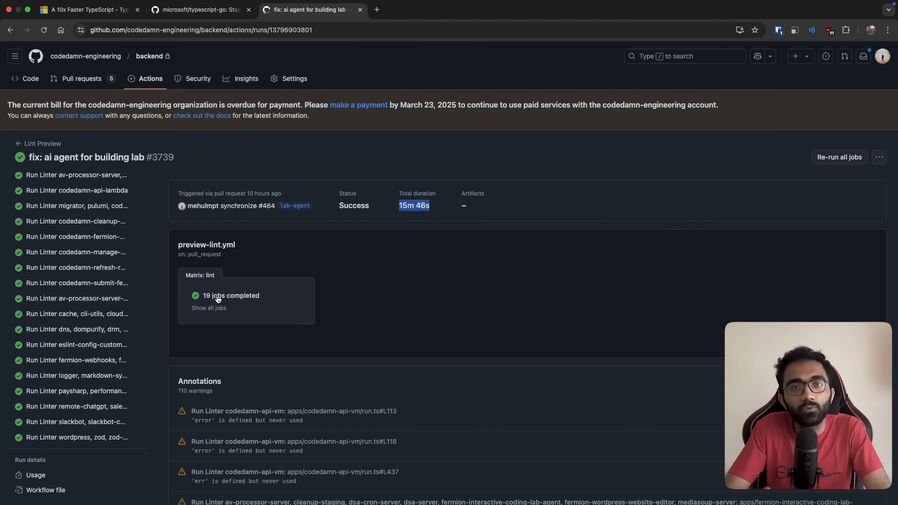
{"action": "type", "text": "15 * 19"}
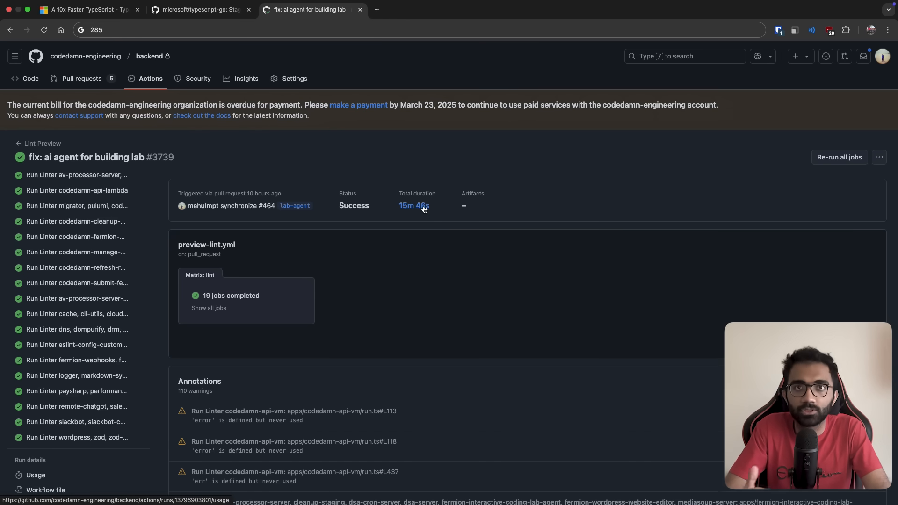
{"action": "mouse_move", "coordinate": [235, 261]}
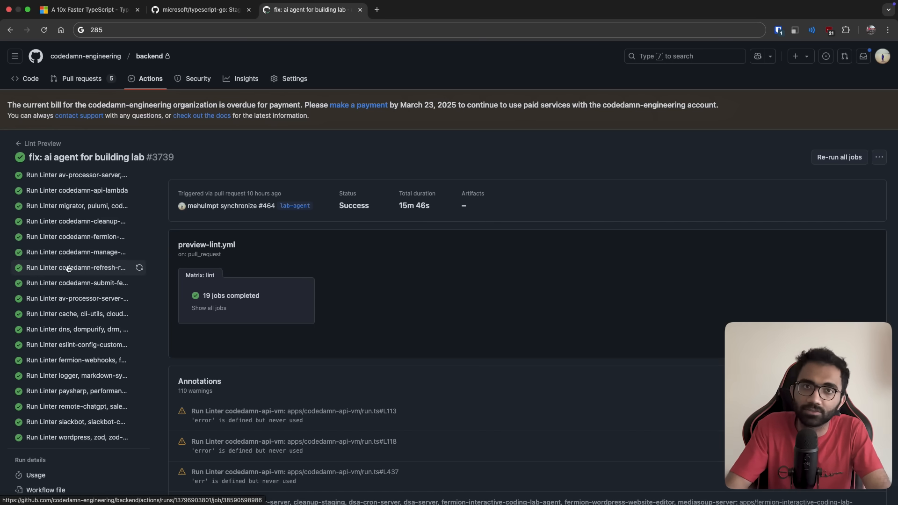
- Return to the blog's Versioning Roadmap paragraph, highlighting its opening phrases while reading
{"action": "left_click", "coordinate": [84, 9]}
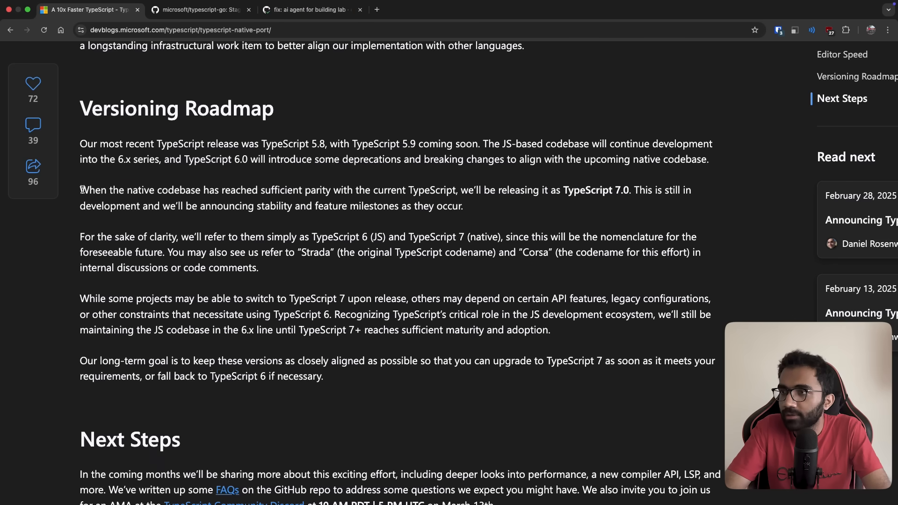
{"action": "left_click_drag", "start_coordinate": [79, 190], "coordinate": [260, 190]}
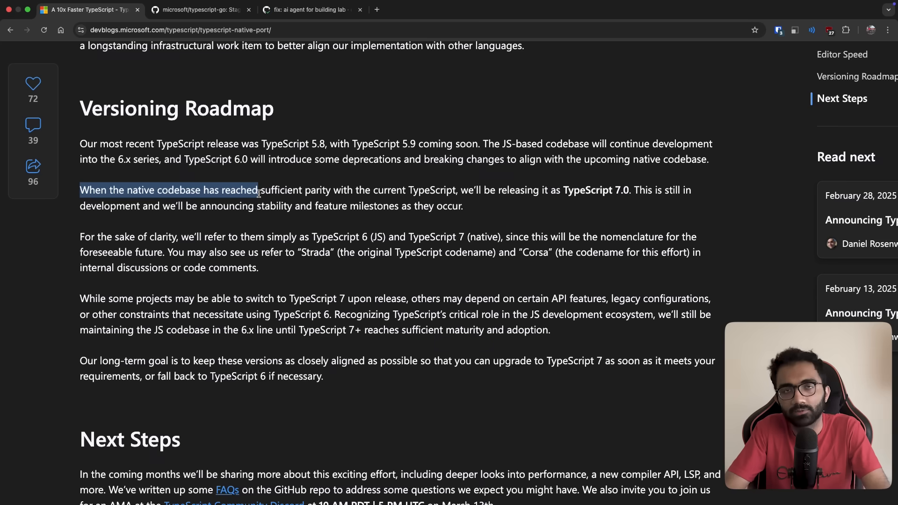
{"action": "left_click", "coordinate": [200, 9]}
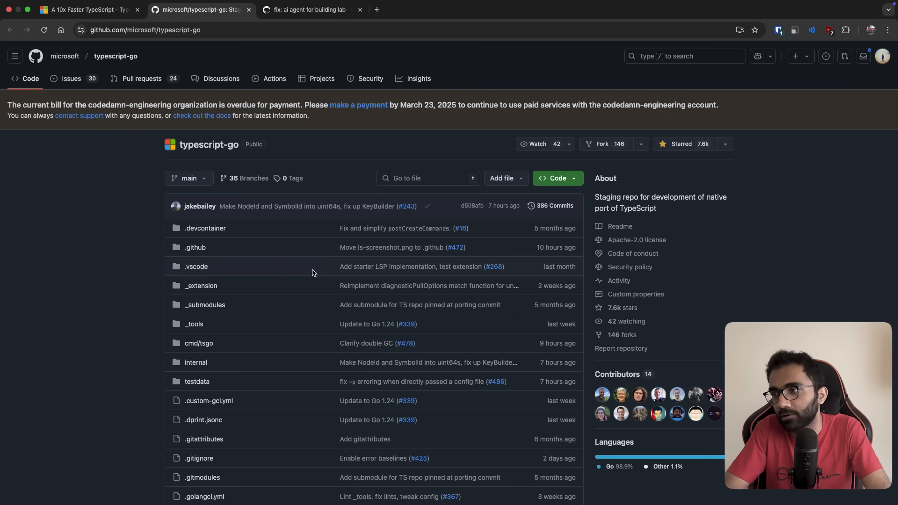
{"action": "left_click", "coordinate": [86, 9]}
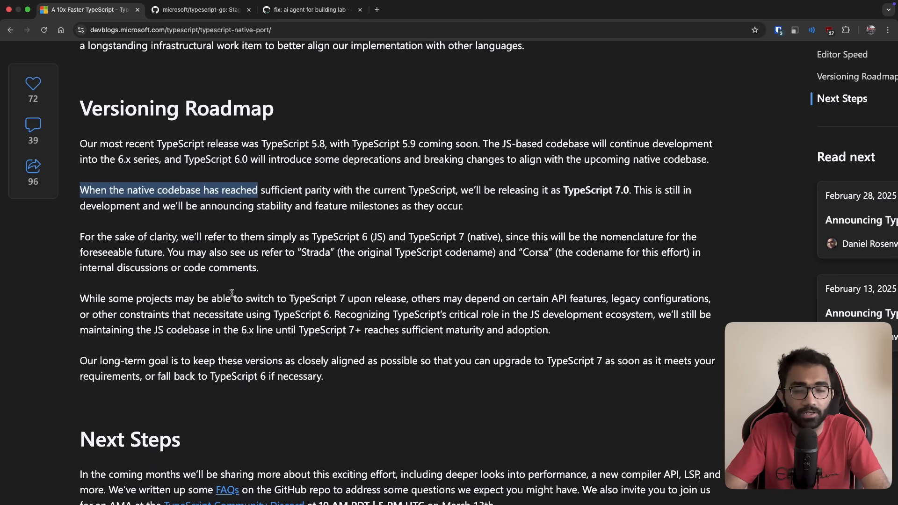
{"action": "left_click_drag", "start_coordinate": [258, 190], "coordinate": [270, 190]}
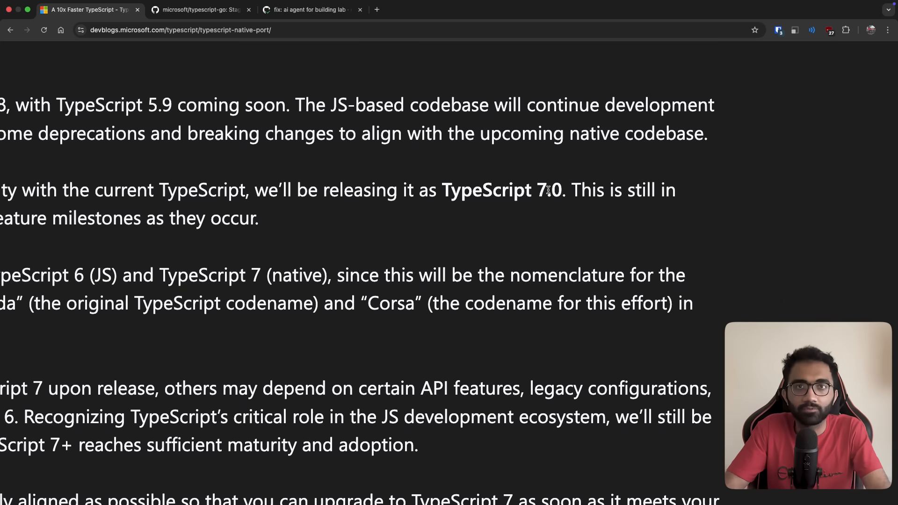
{"action": "left_click", "coordinate": [440, 190]}
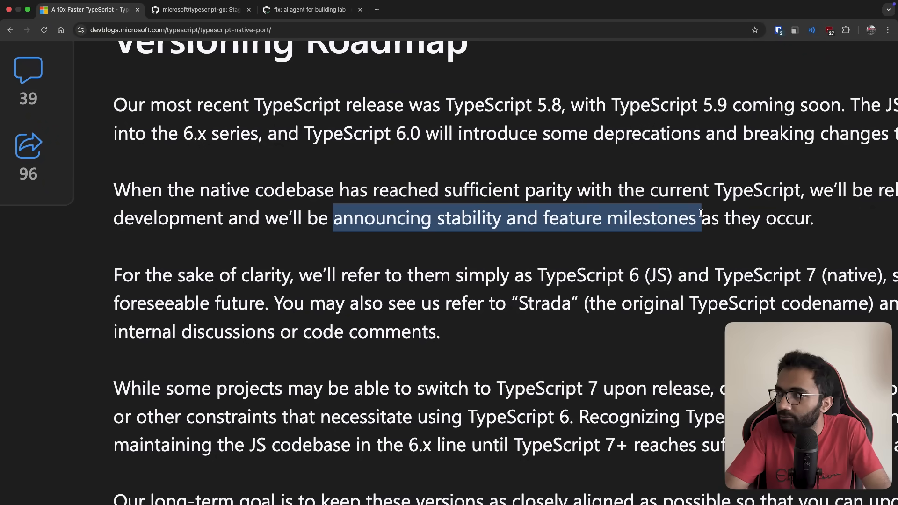
- Highlight the TypeScript 7 (native) naming and the Strada codename while reading on
{"action": "scroll", "scroll_direction": "down", "scroll_amount": 3}
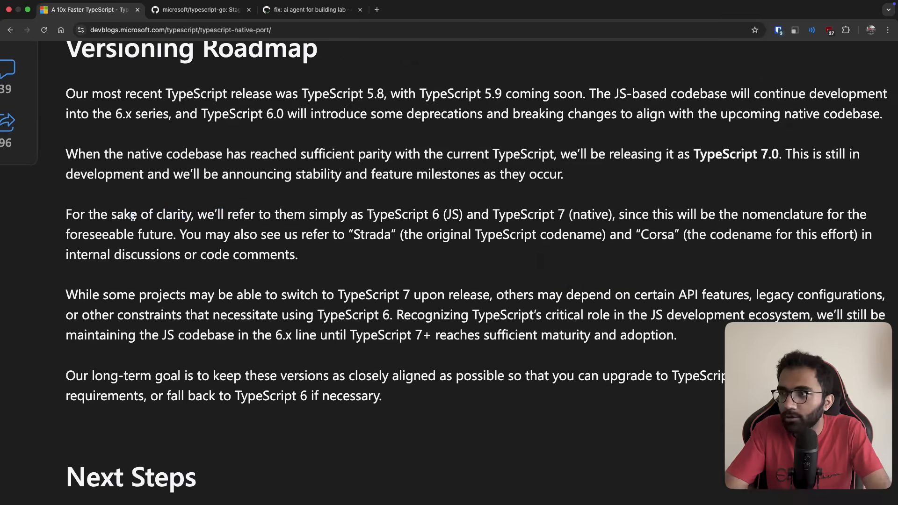
{"action": "left_click_drag", "start_coordinate": [293, 215], "coordinate": [463, 215]}
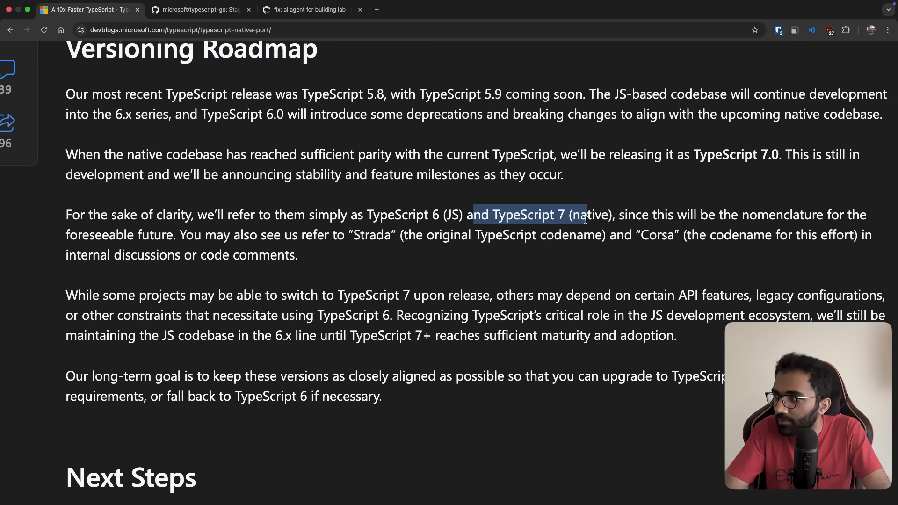
{"action": "left_click_drag", "start_coordinate": [588, 215], "coordinate": [157, 235]}
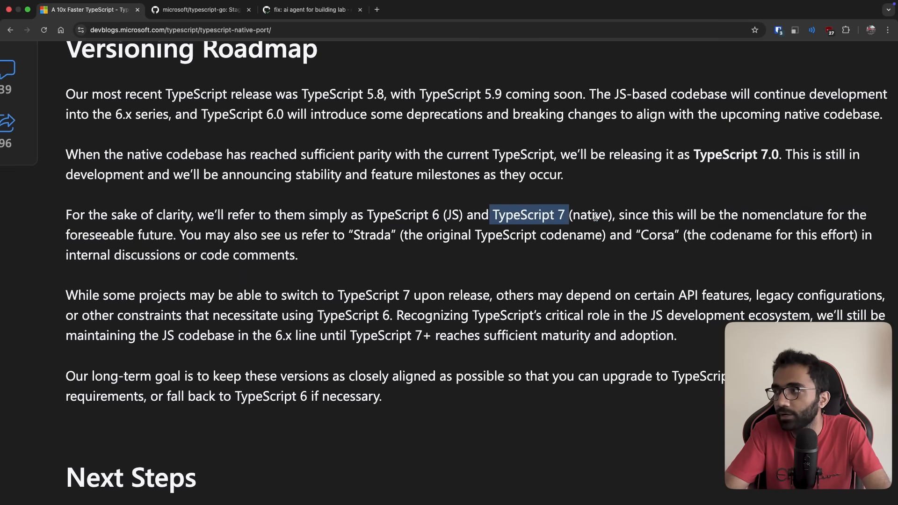
{"action": "double_click", "coordinate": [371, 234]}
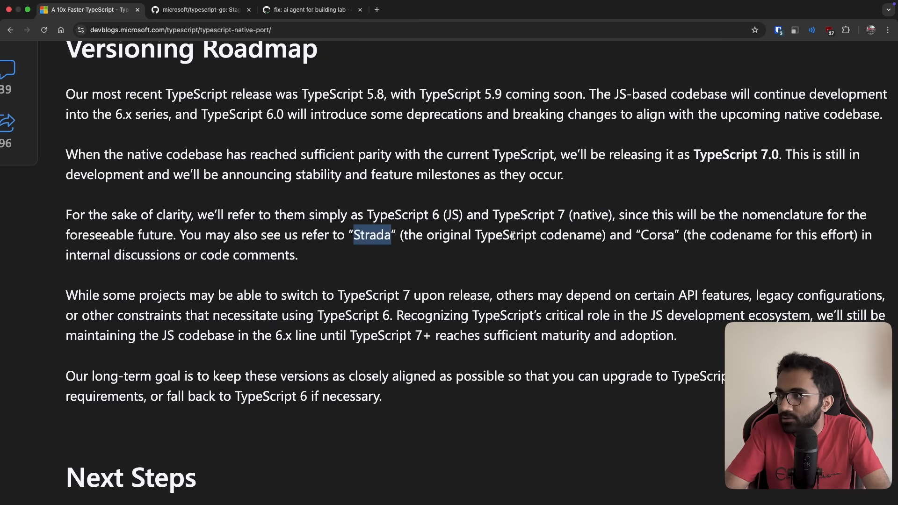
{"action": "double_click", "coordinate": [656, 235]}
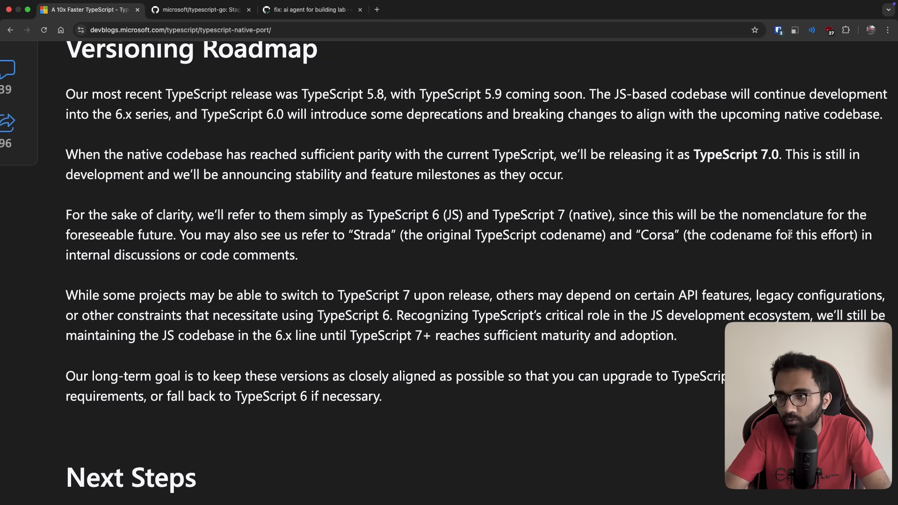
{"action": "left_click_drag", "start_coordinate": [395, 235], "coordinate": [496, 235]}
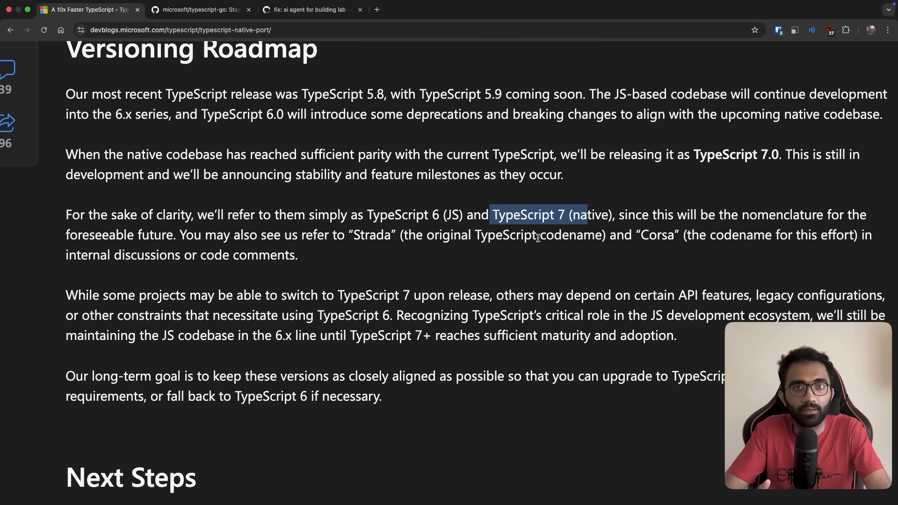
{"action": "mouse_move", "coordinate": [312, 365]}
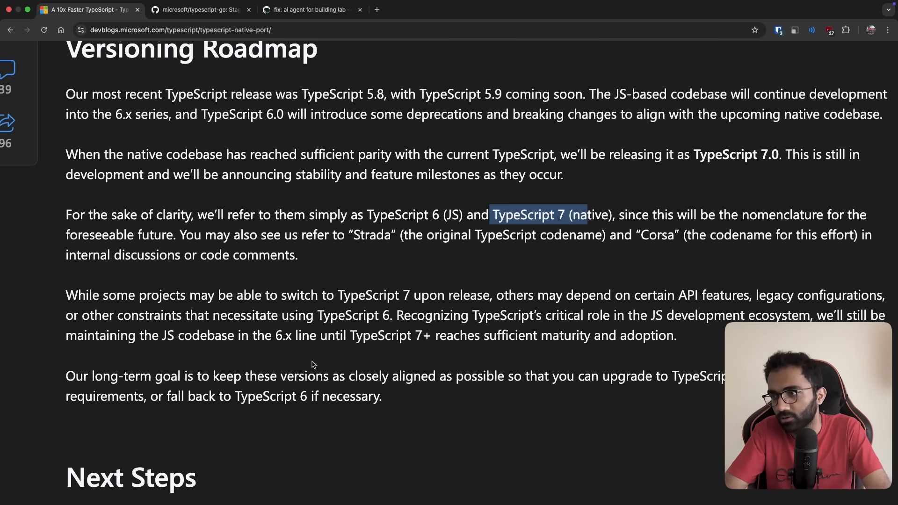
- Read the paragraphs on keeping the JS codebase in 6.x until Next Steps appears, highlighting phrases
{"action": "scroll", "scroll_direction": "down", "scroll_amount": 3}
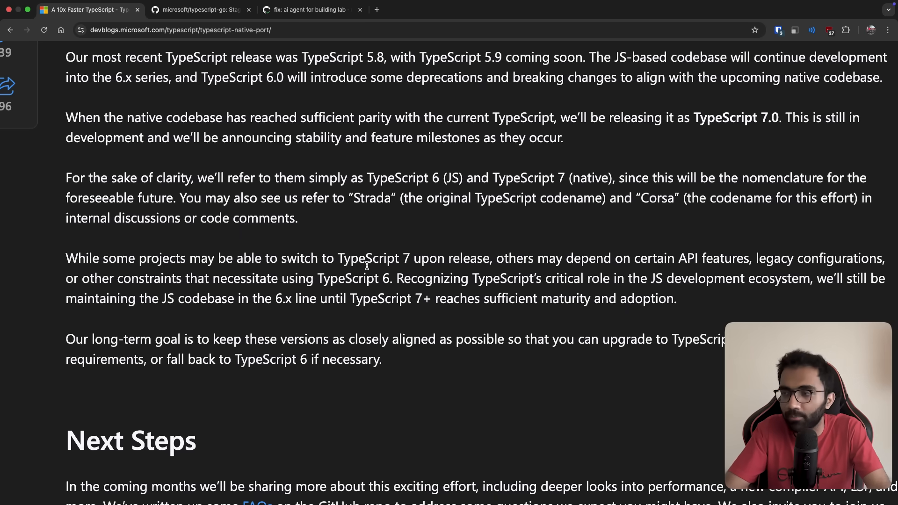
{"action": "scroll", "scroll_direction": "down", "scroll_amount": 3}
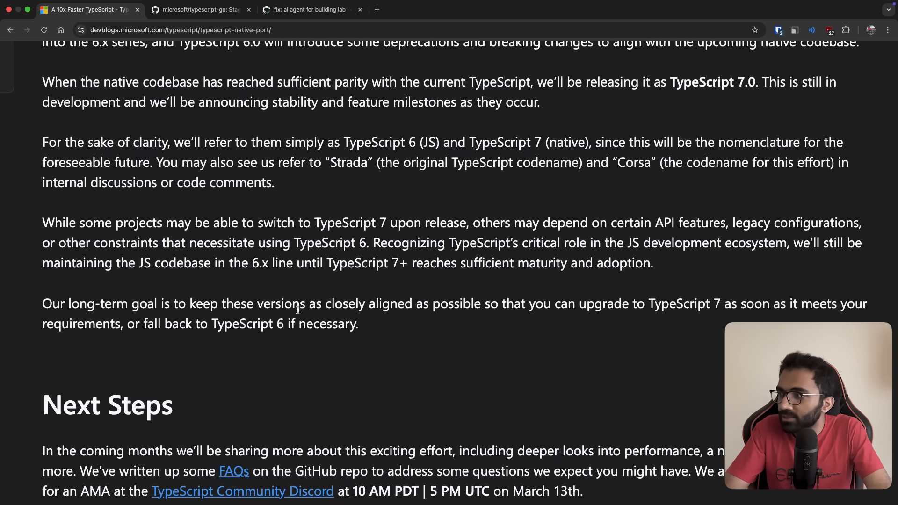
{"action": "left_click_drag", "start_coordinate": [246, 223], "coordinate": [386, 223]}
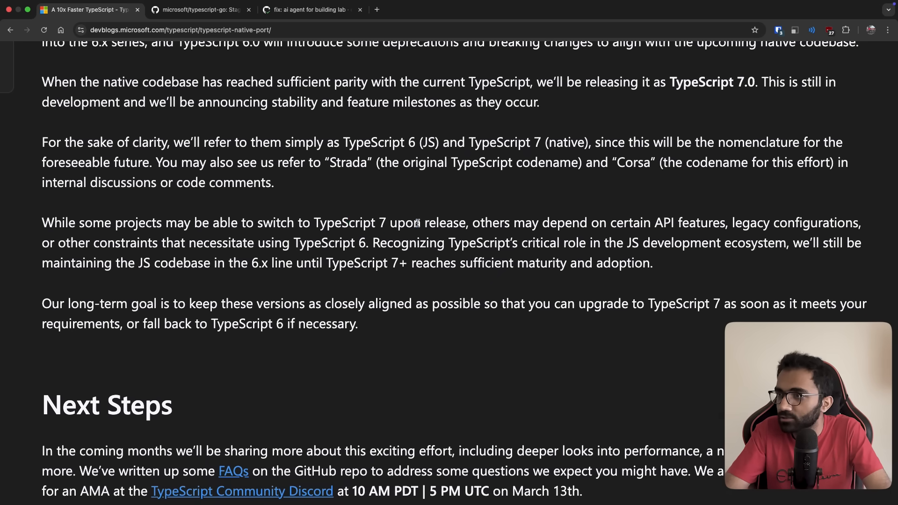
{"action": "mouse_move", "coordinate": [377, 236]}
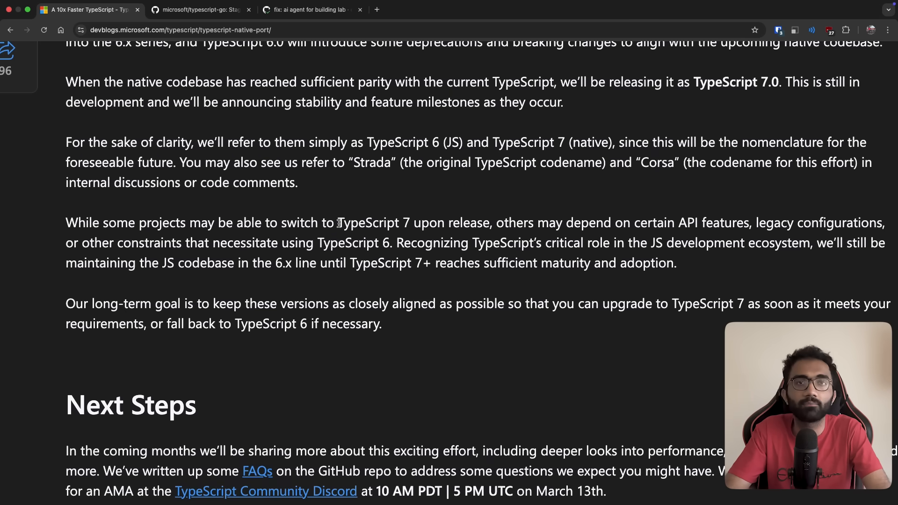
{"action": "scroll", "scroll_direction": "down", "scroll_amount": 3}
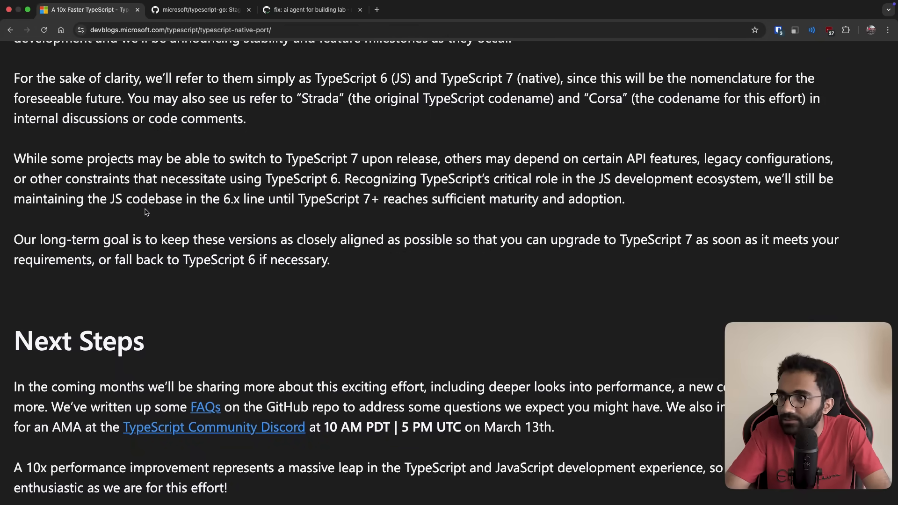
{"action": "left_click_drag", "start_coordinate": [281, 198], "coordinate": [371, 198]}
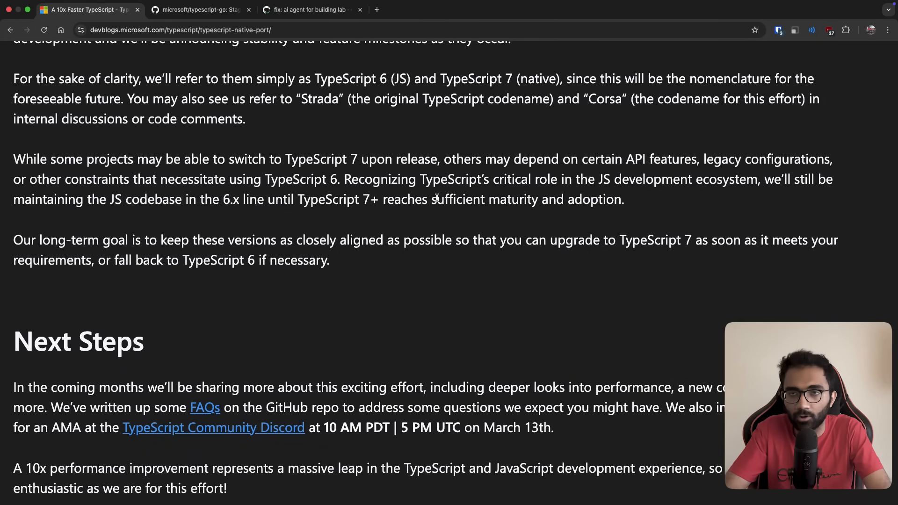
{"action": "left_click_drag", "start_coordinate": [187, 200], "coordinate": [265, 199]}
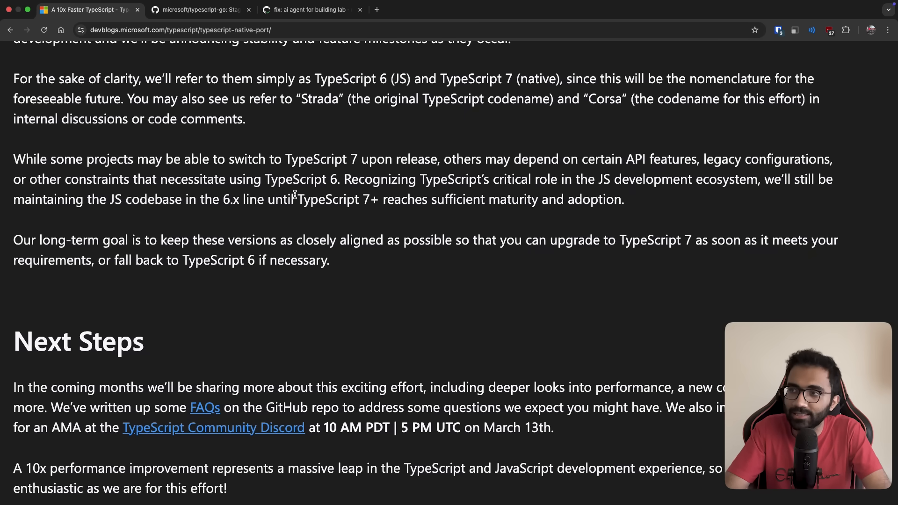
{"action": "left_click_drag", "start_coordinate": [141, 200], "coordinate": [294, 200]}
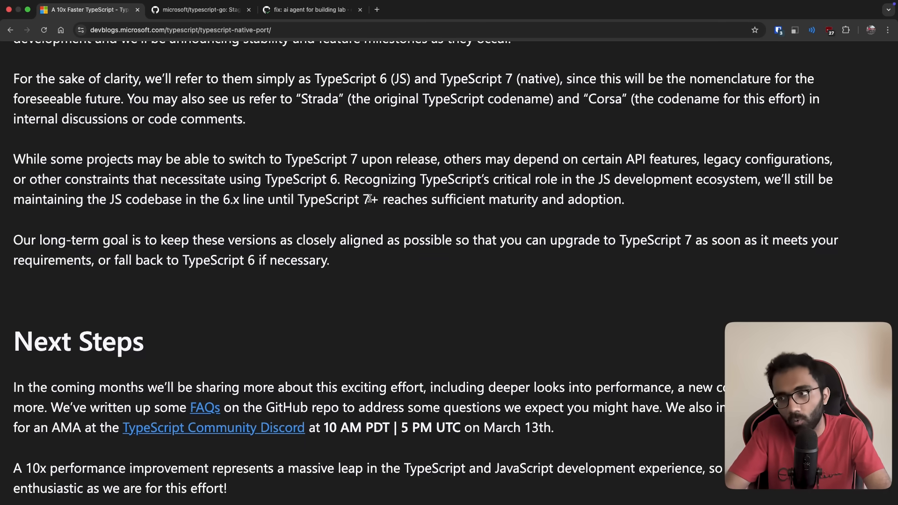
- Reach the post's end and highlight the closing 10x improvement sentence above the Category tag
{"action": "scroll", "scroll_direction": "down", "scroll_amount": 3}
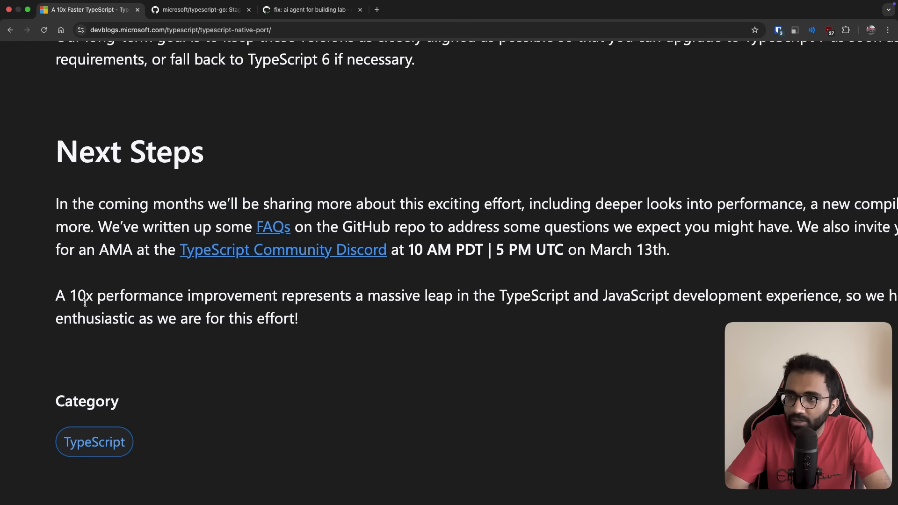
{"action": "left_click_drag", "start_coordinate": [241, 296], "coordinate": [298, 318]}
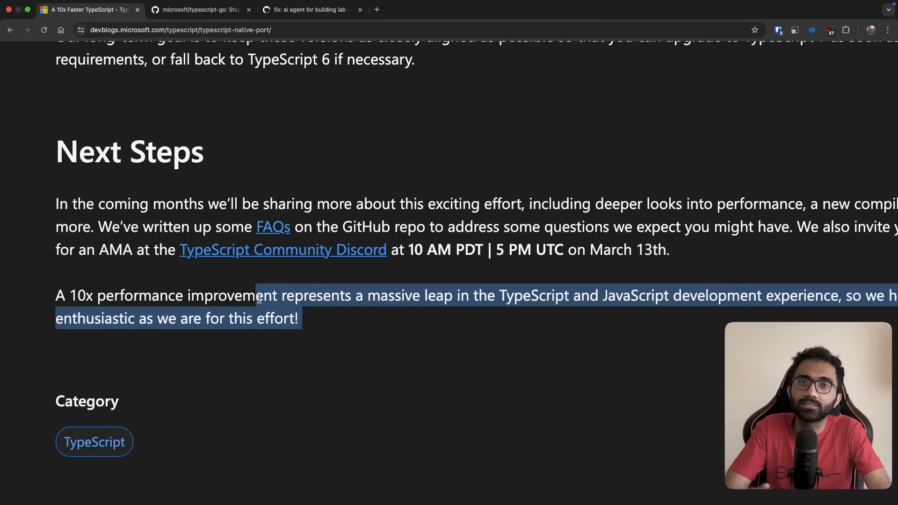
{"action": "left_click", "coordinate": [265, 335]}
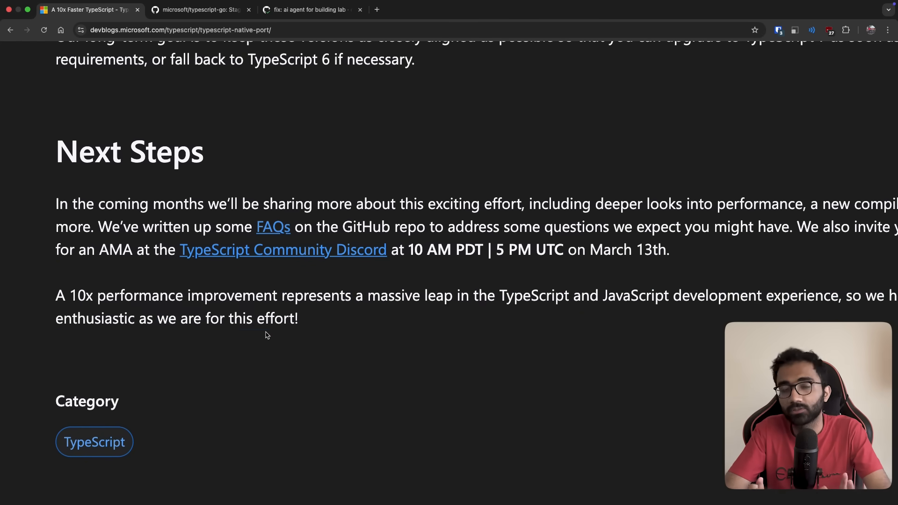
{"action": "mouse_move", "coordinate": [244, 334]}
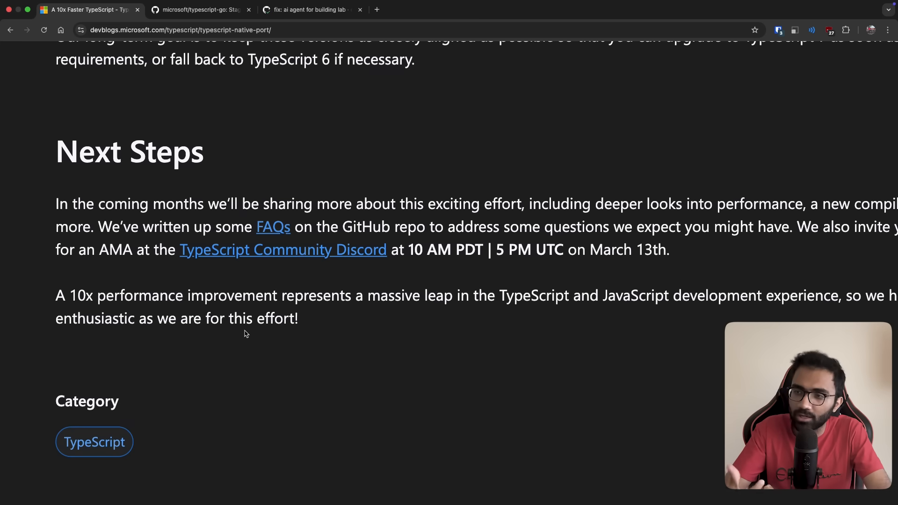
- Scroll back up to the article title and the embedded Anders Hejlsberg video
{"action": "scroll", "scroll_direction": "up", "scroll_amount": 3}
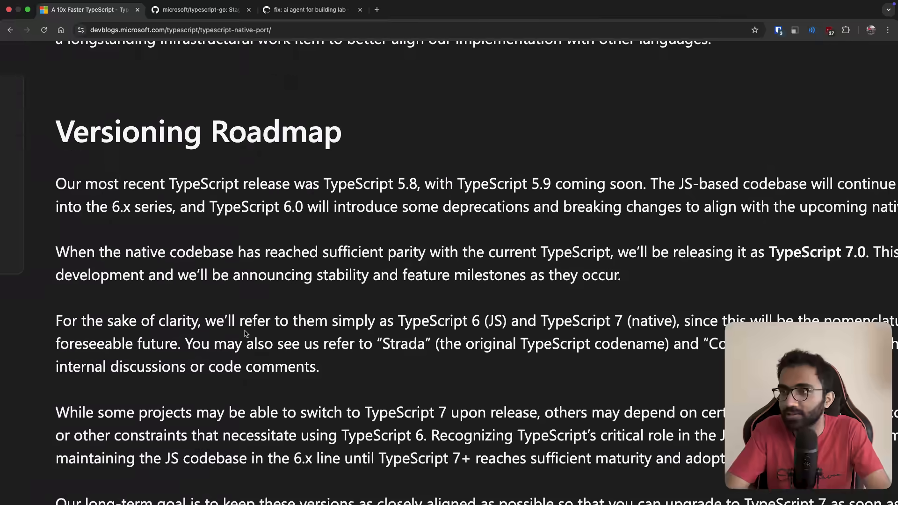
{"action": "scroll", "scroll_direction": "up", "scroll_amount": 3}
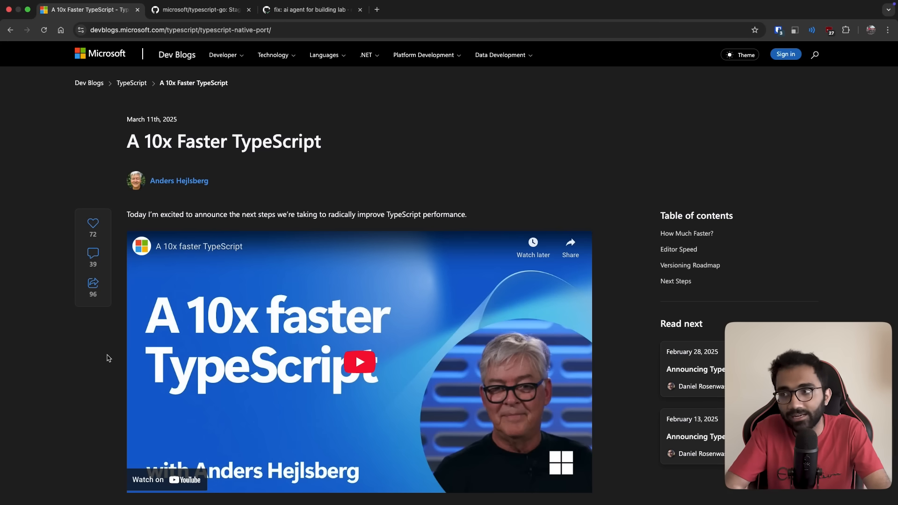
{"action": "scroll", "scroll_direction": "down", "scroll_amount": 3}
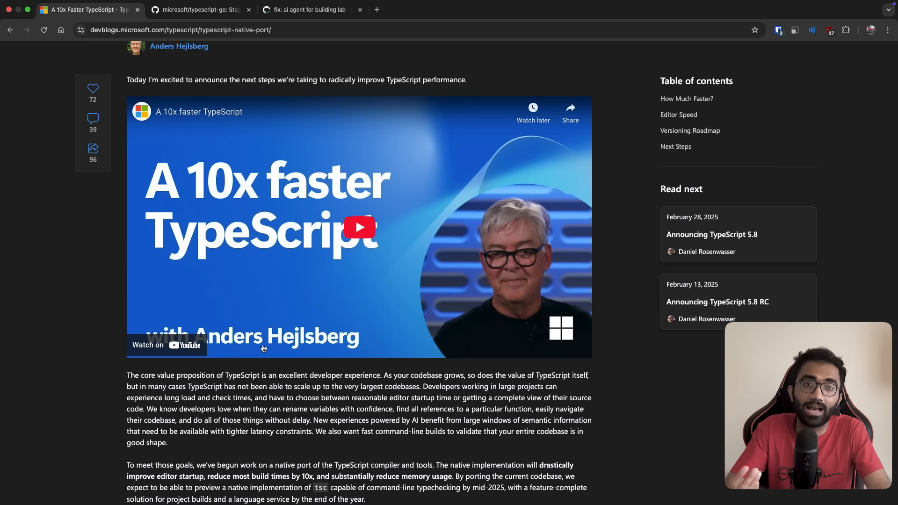